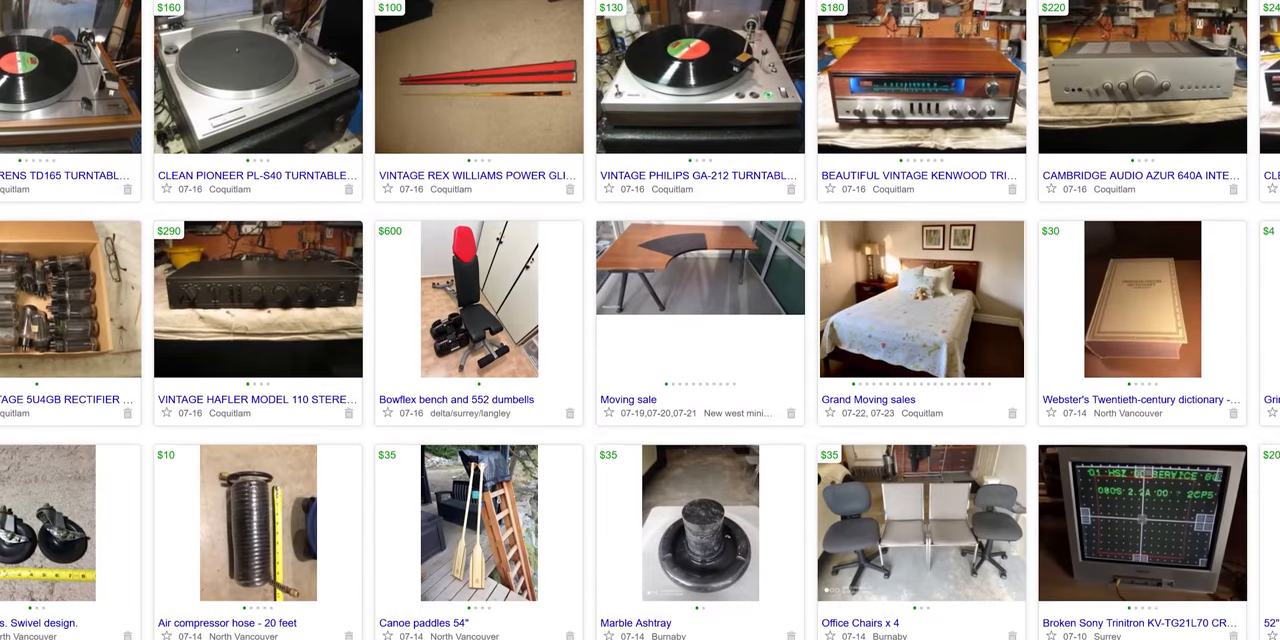
scroll("down", 3)
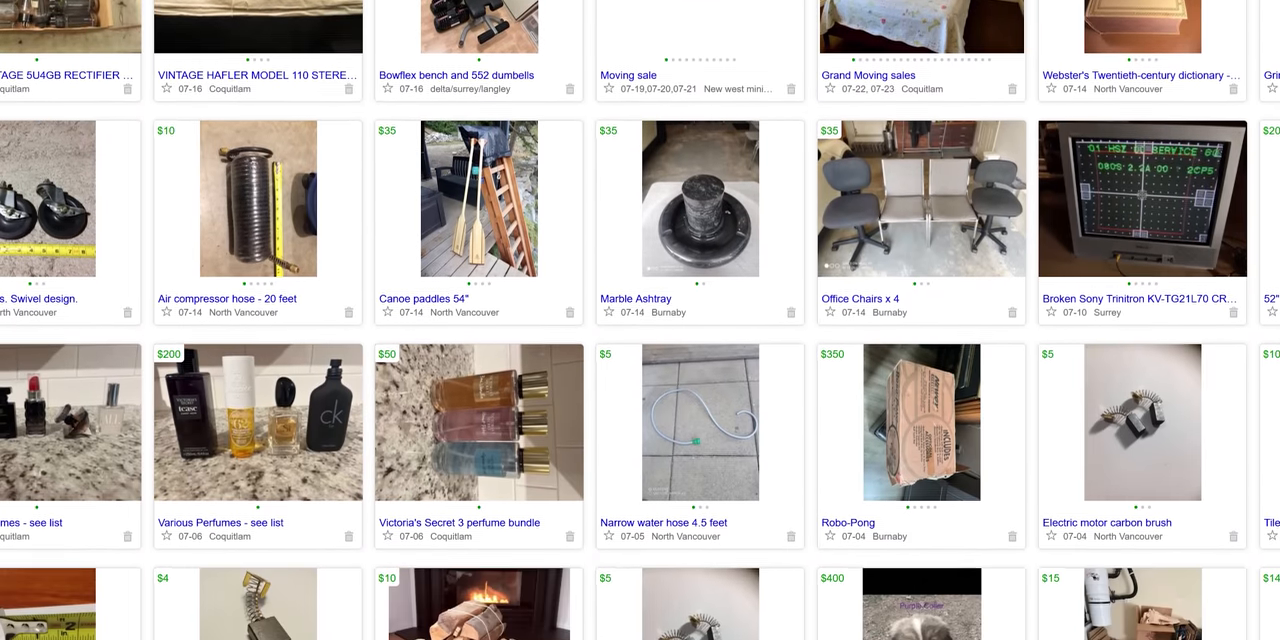
scroll("down", 3)
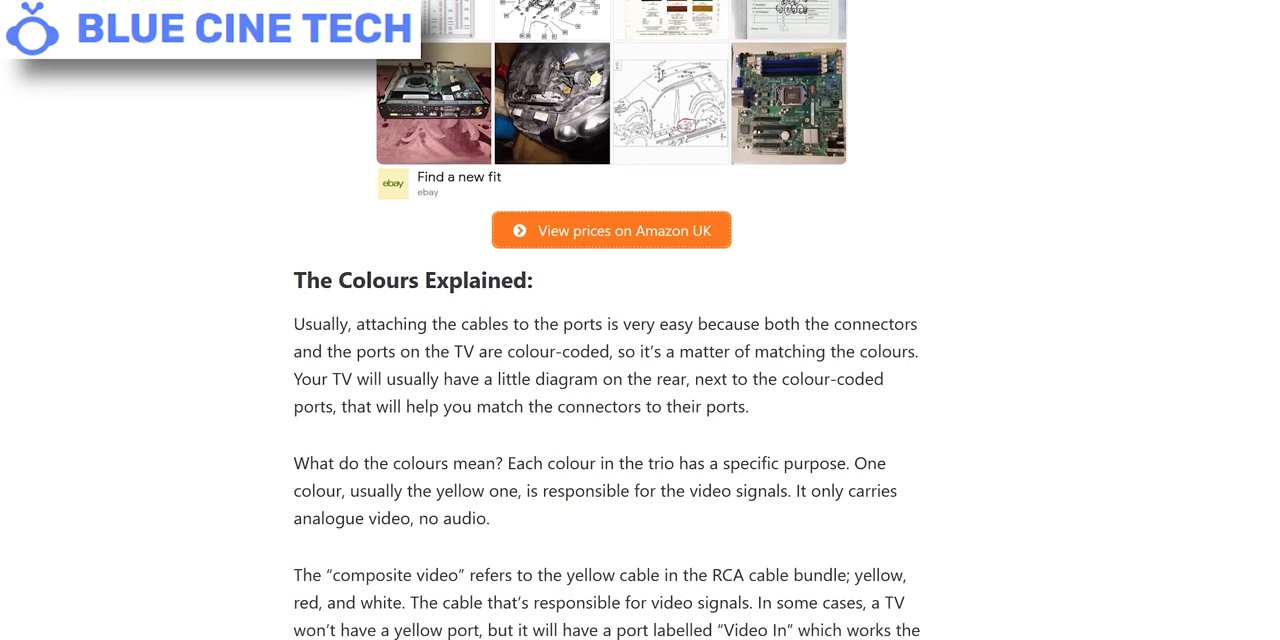
scroll("down", 3)
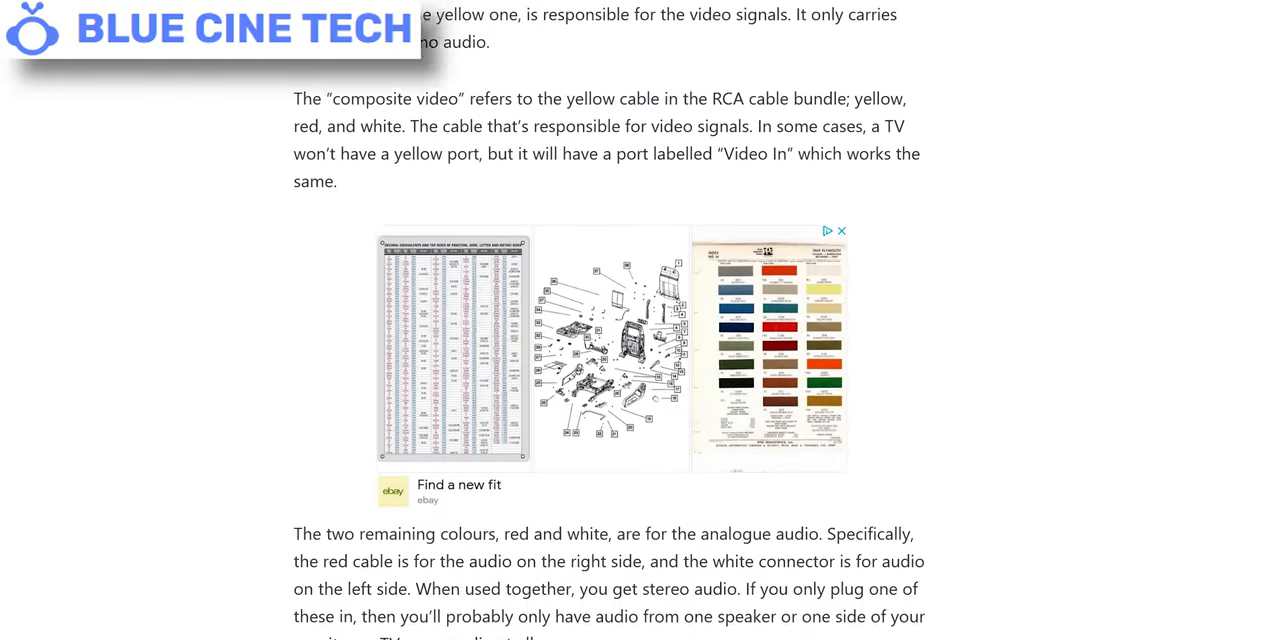
scroll("down", 3)
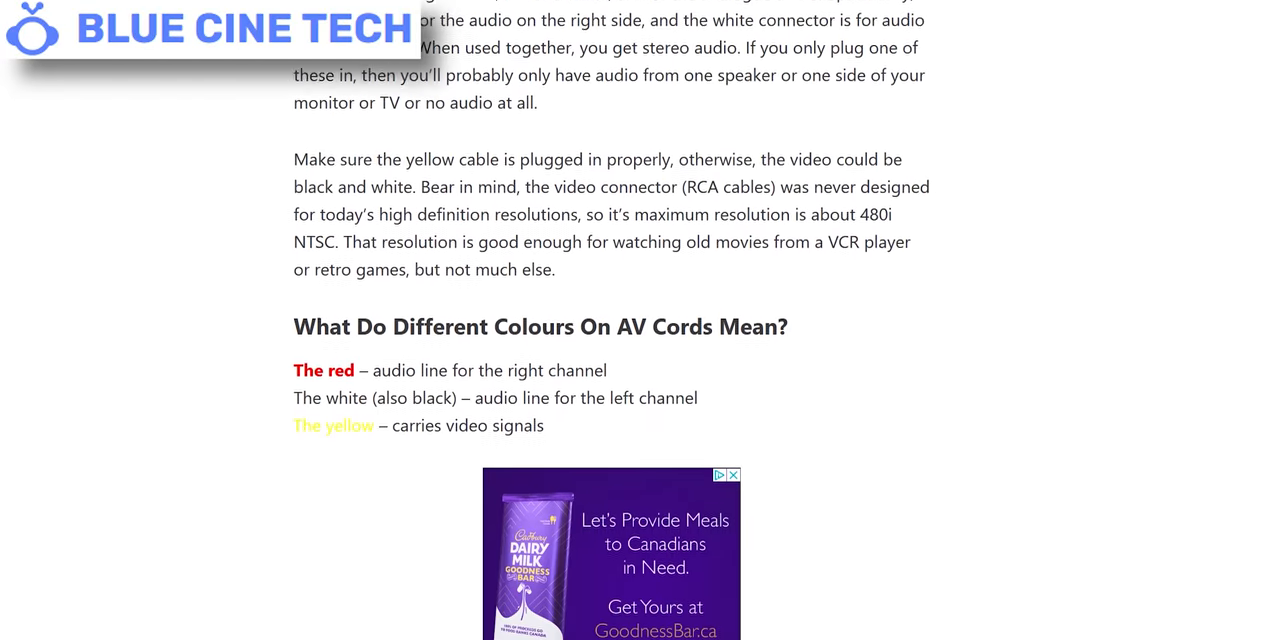